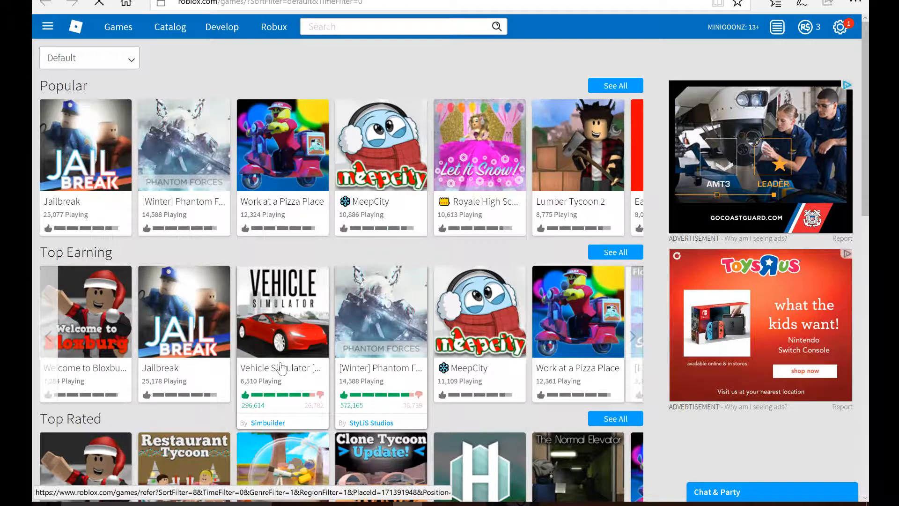
Open the Vehicle Simulator [Beta] game page from the Top Earning listings.
click(282, 312)
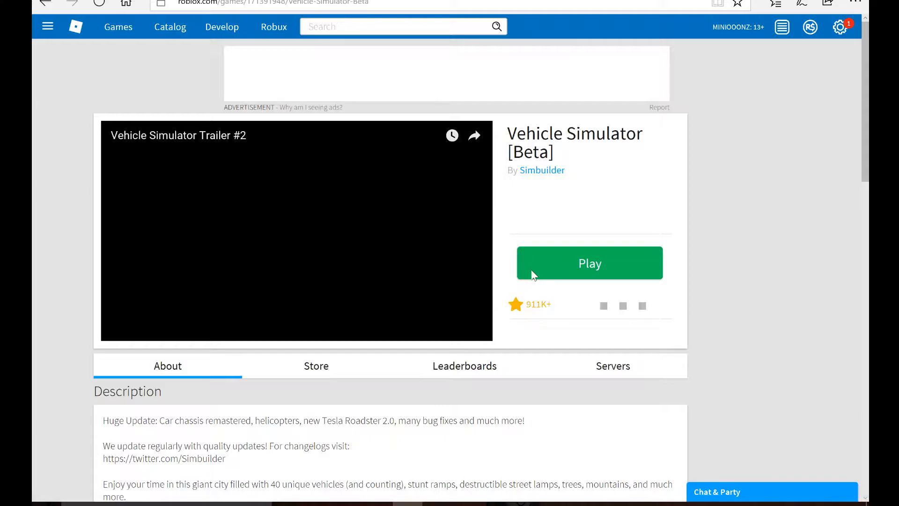
Launch Vehicle Simulator and wait for its Welcome screen to load.
click(590, 263)
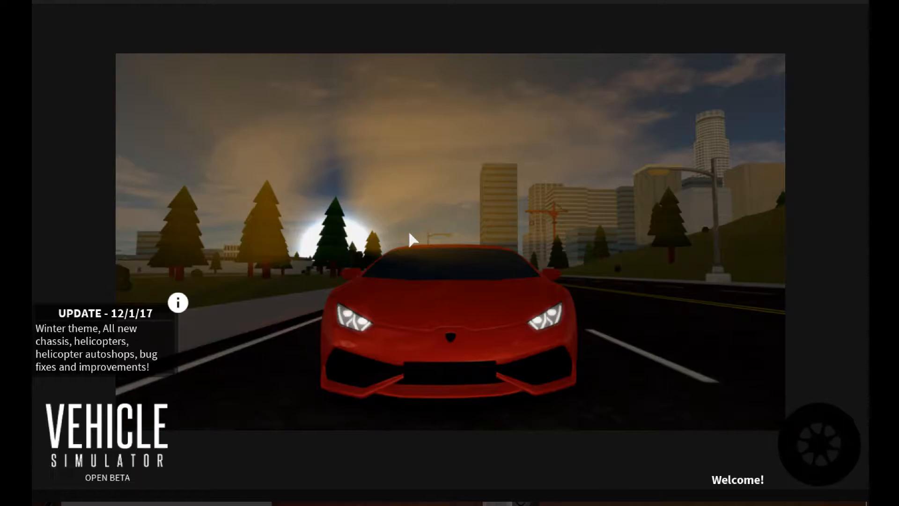
mouse_move(649, 238)
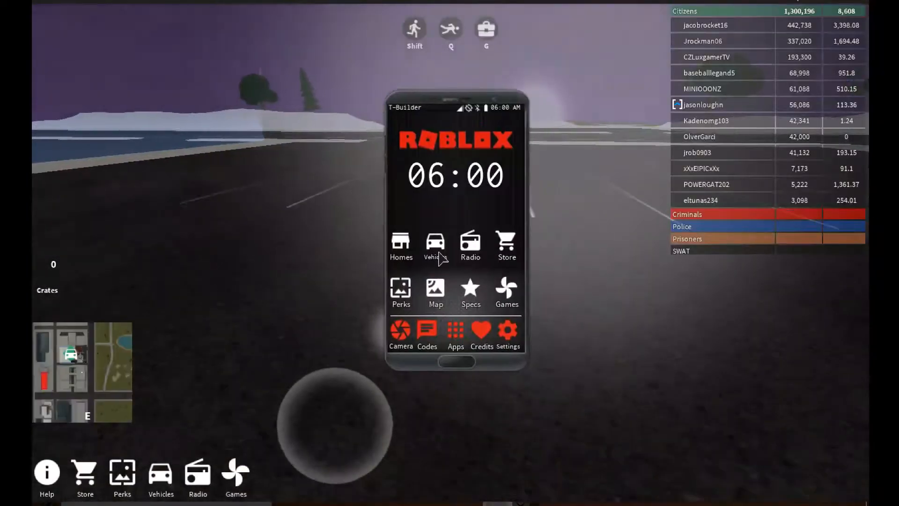
Filter the phone's owned vehicles to aircraft and spawn the Pitts Stunt plane.
click(436, 243)
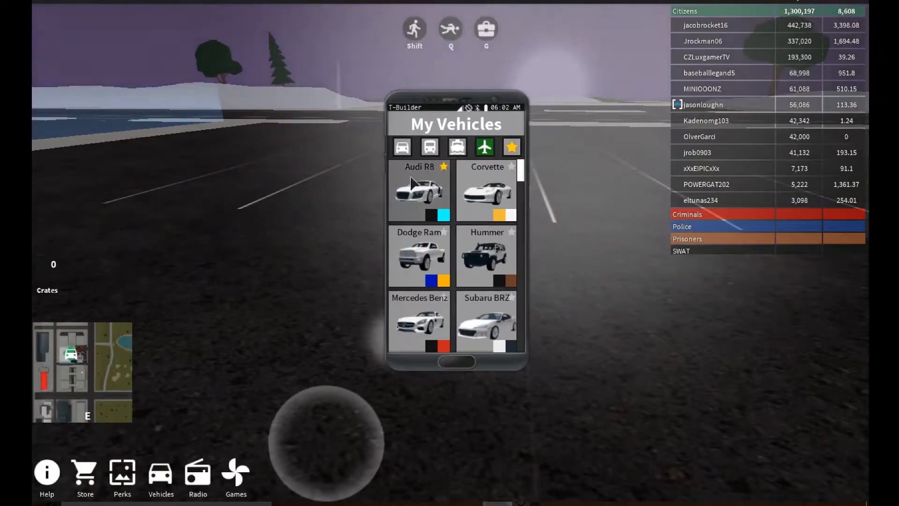
click(484, 147)
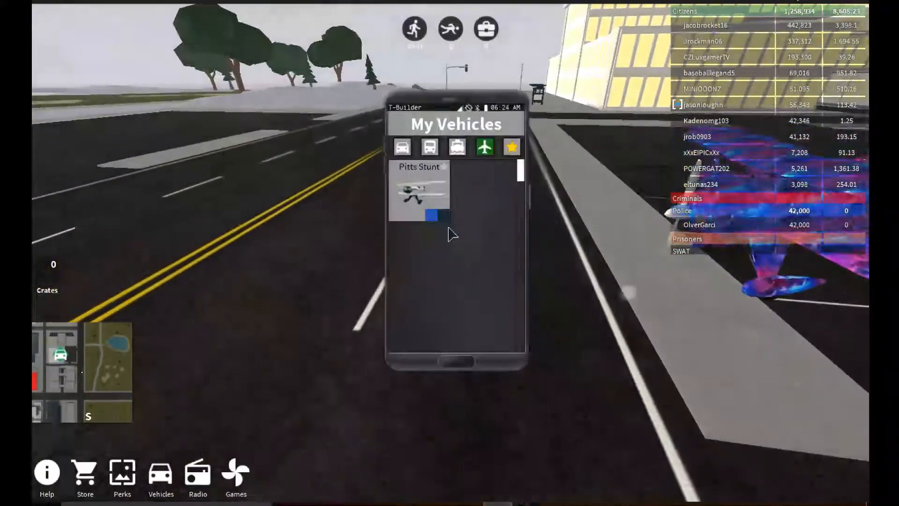
click(418, 195)
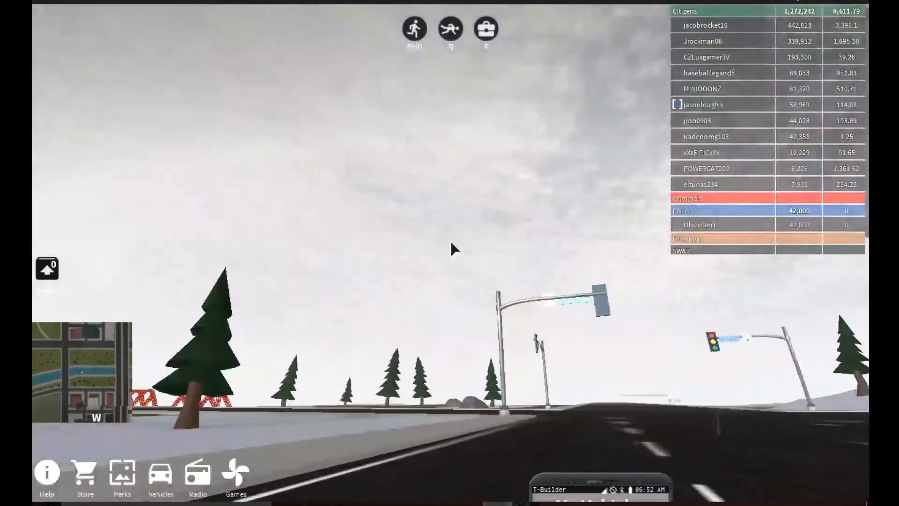
Spawn the Pitts Stunt plane from My Vehicles, then respawn it again.
click(161, 473)
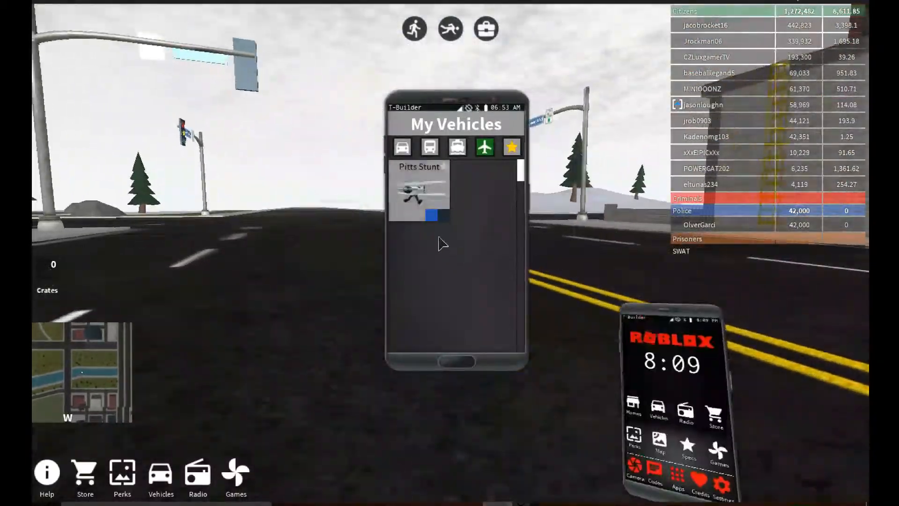
click(419, 196)
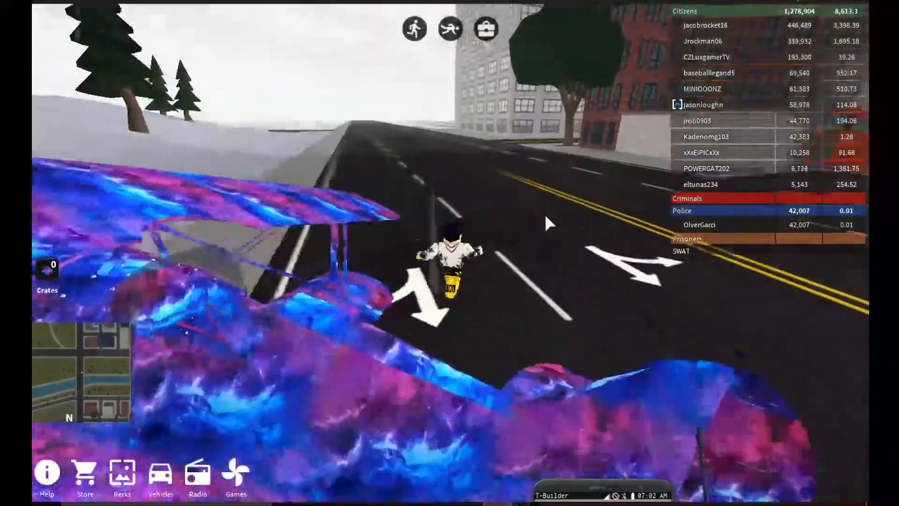
click(159, 474)
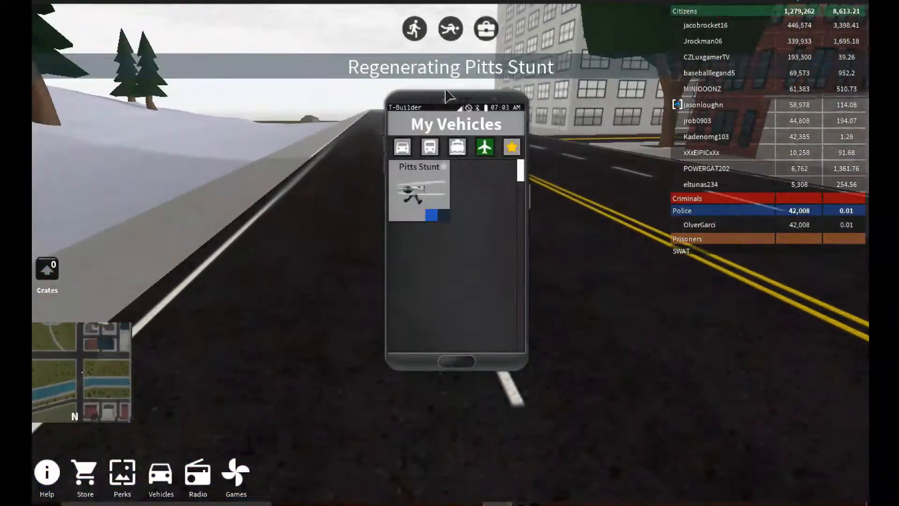
click(419, 191)
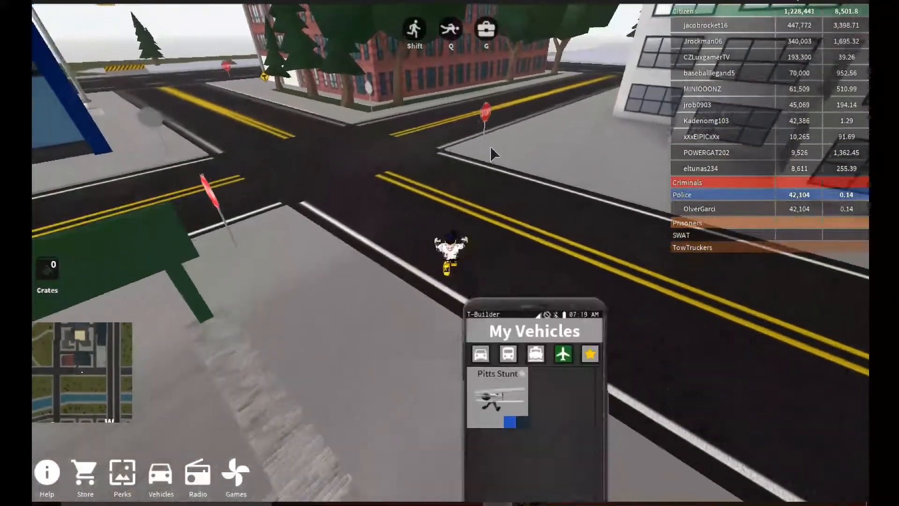
Respawn the Pitts Stunt plane, then spawn the blue Dodge Ram 3500 on the rooftop.
click(497, 403)
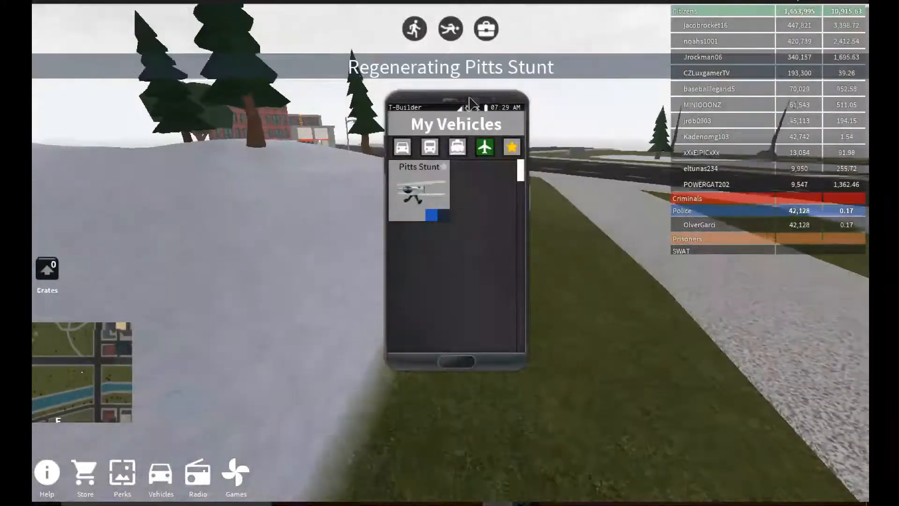
click(417, 197)
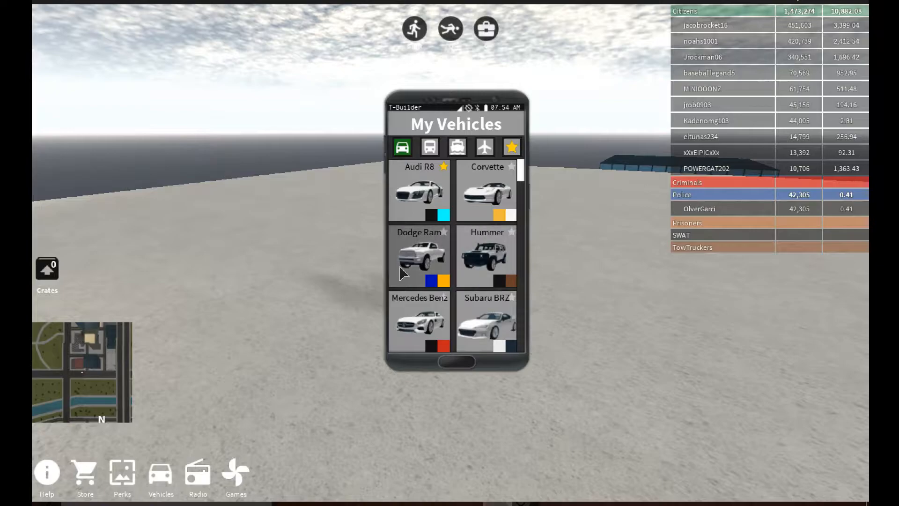
click(419, 255)
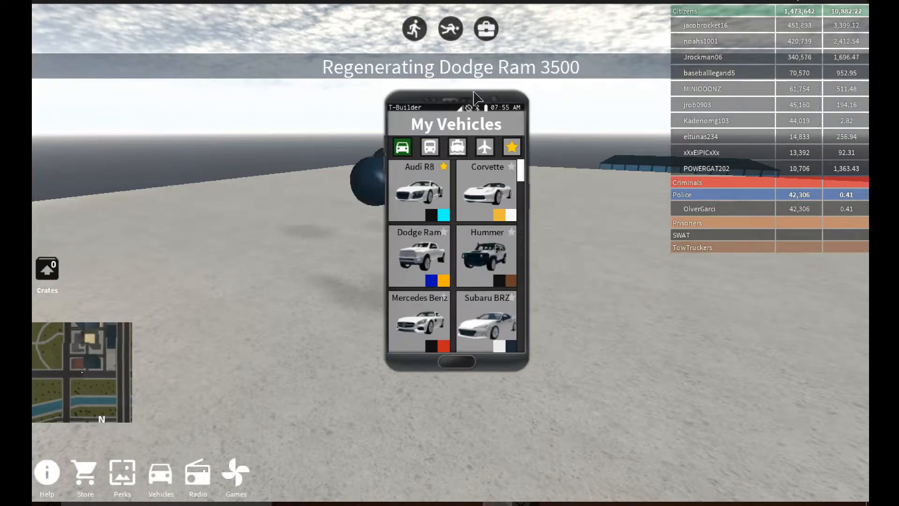
click(420, 255)
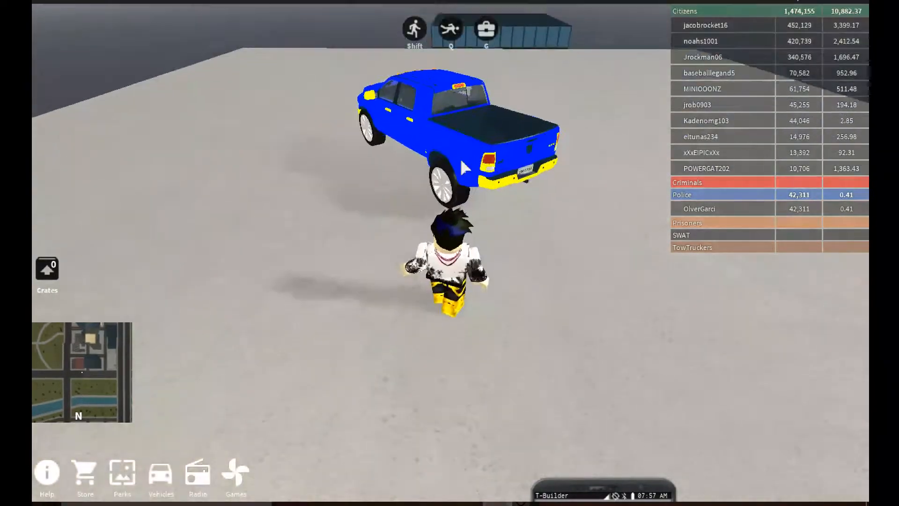